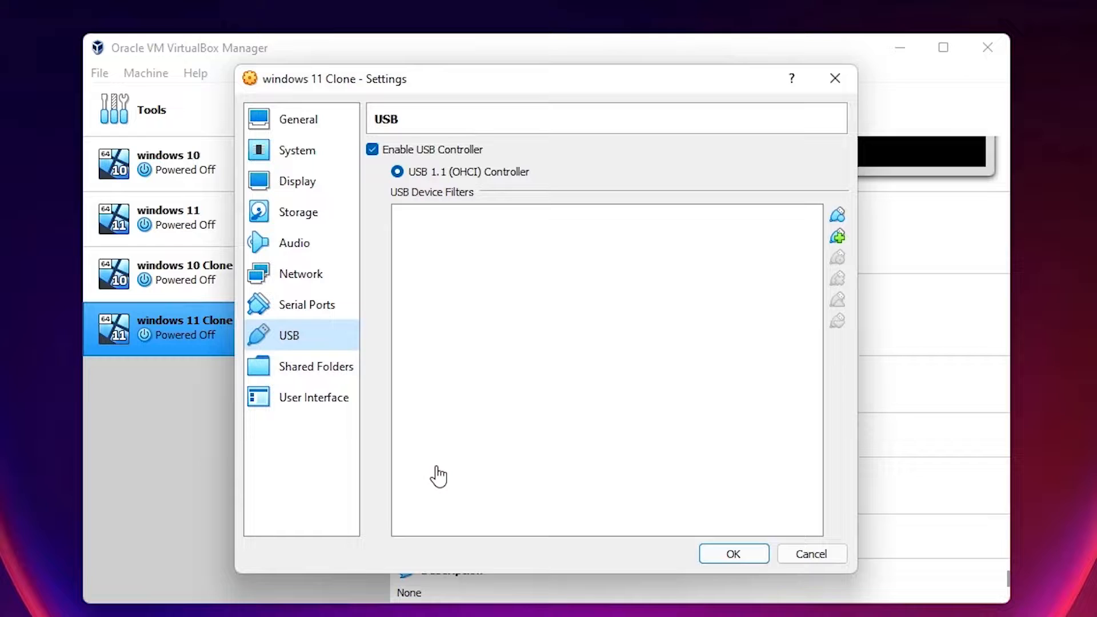
mouse_move(480, 229)
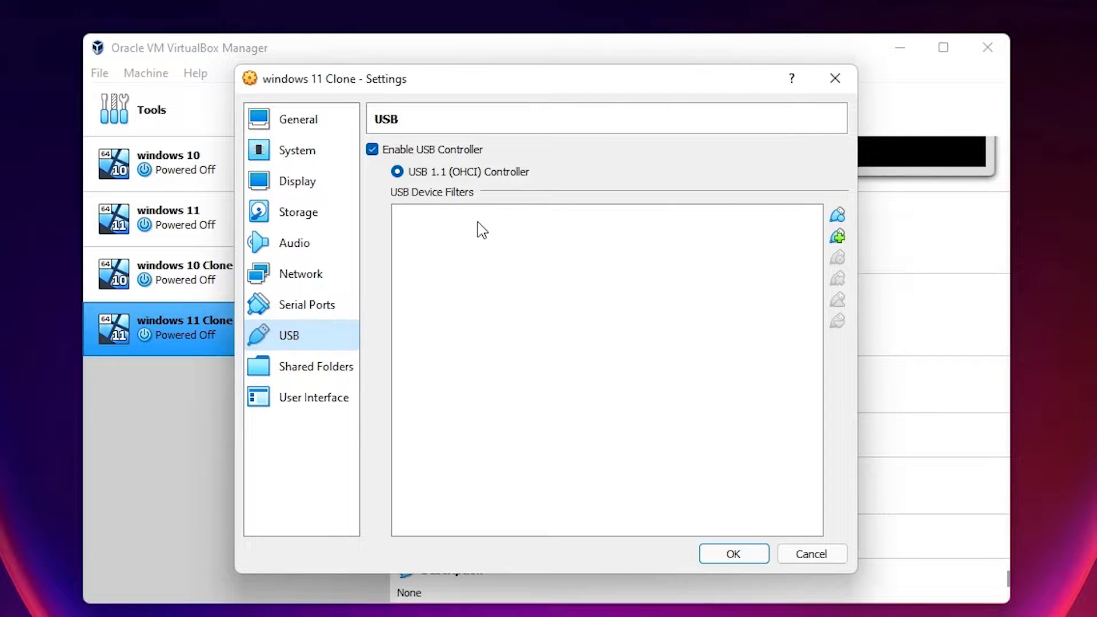
mouse_move(560, 386)
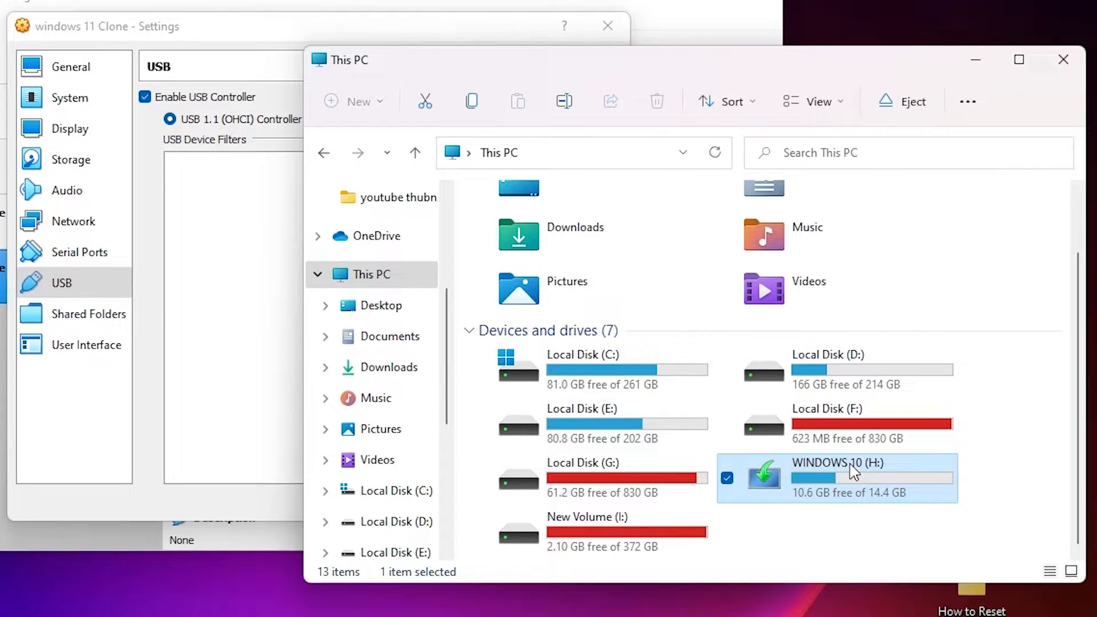
mouse_move(856, 480)
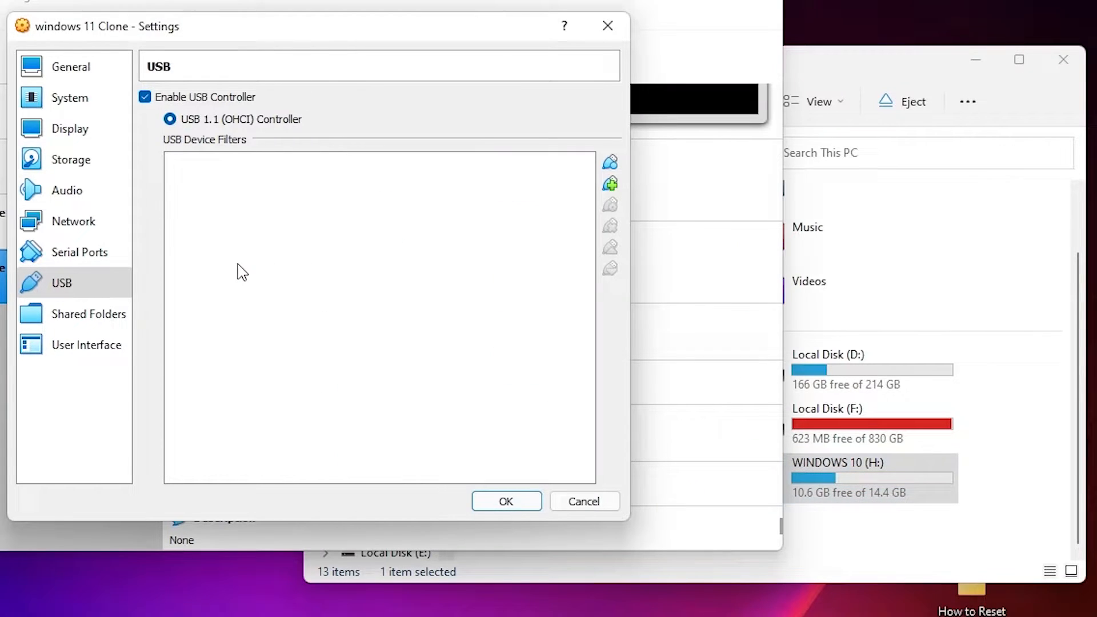
mouse_move(1037, 88)
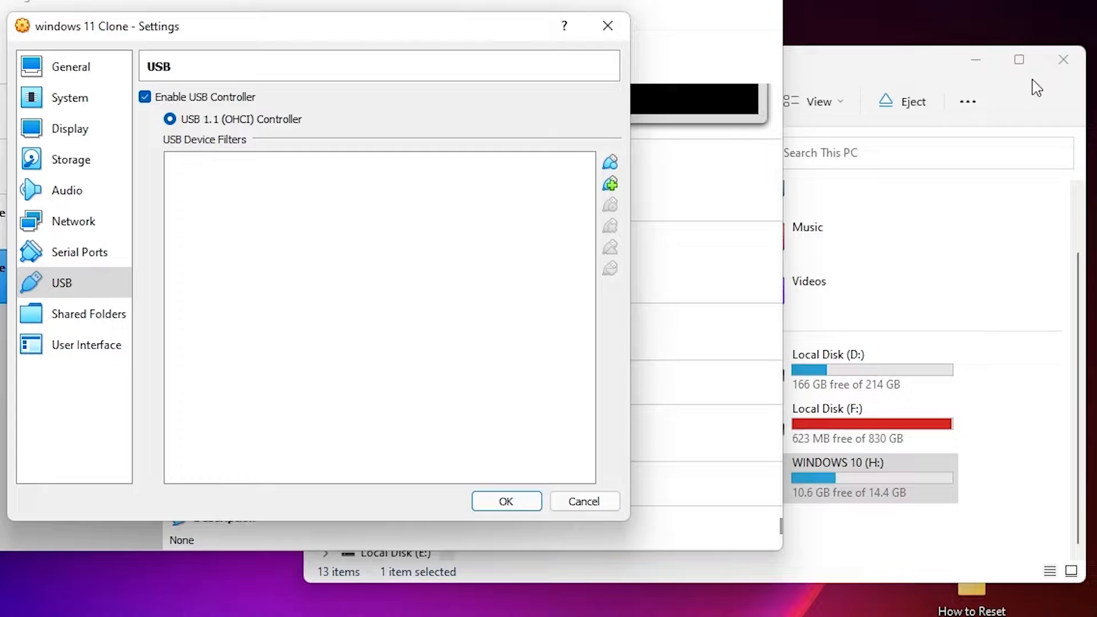
Close the host drives window and download the Extension Pack for all supported platforms from virtualbox.org
click(506, 501)
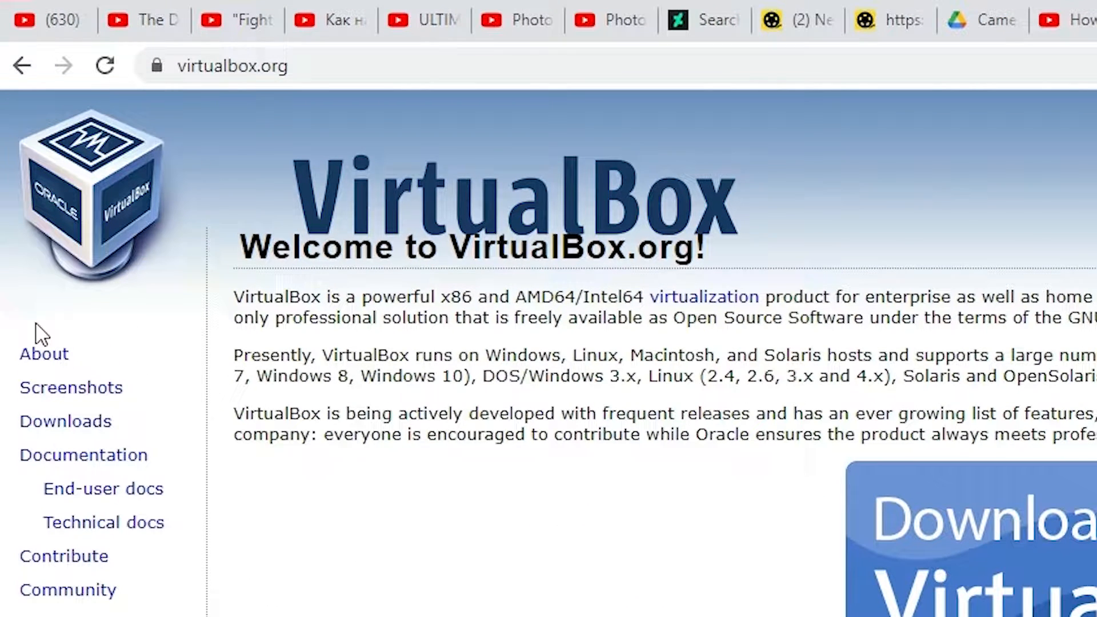
click(65, 421)
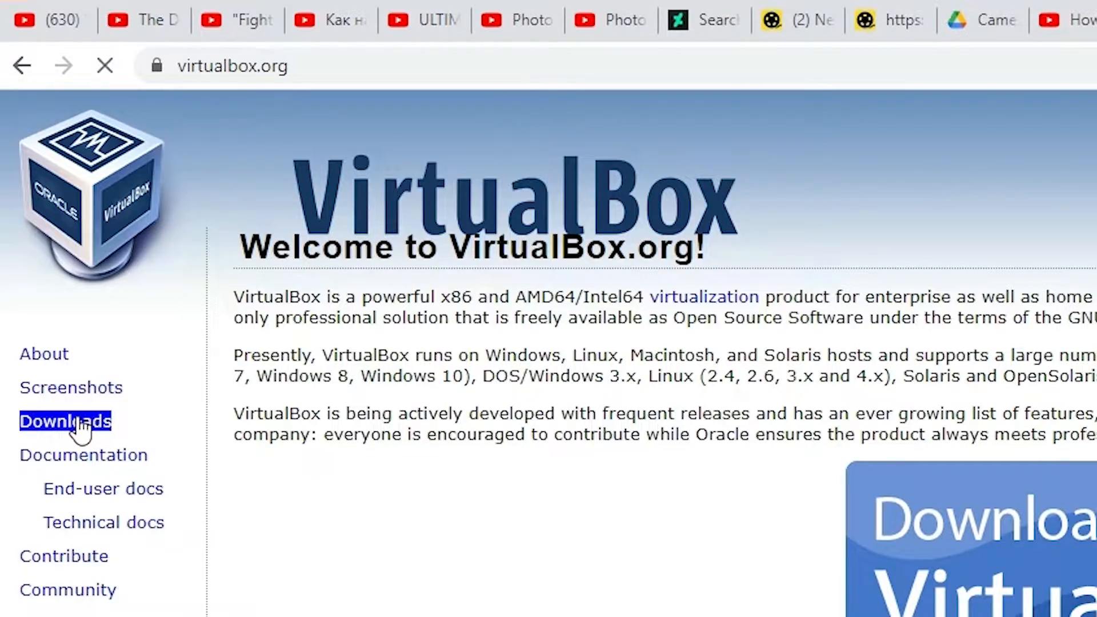
click(65, 420)
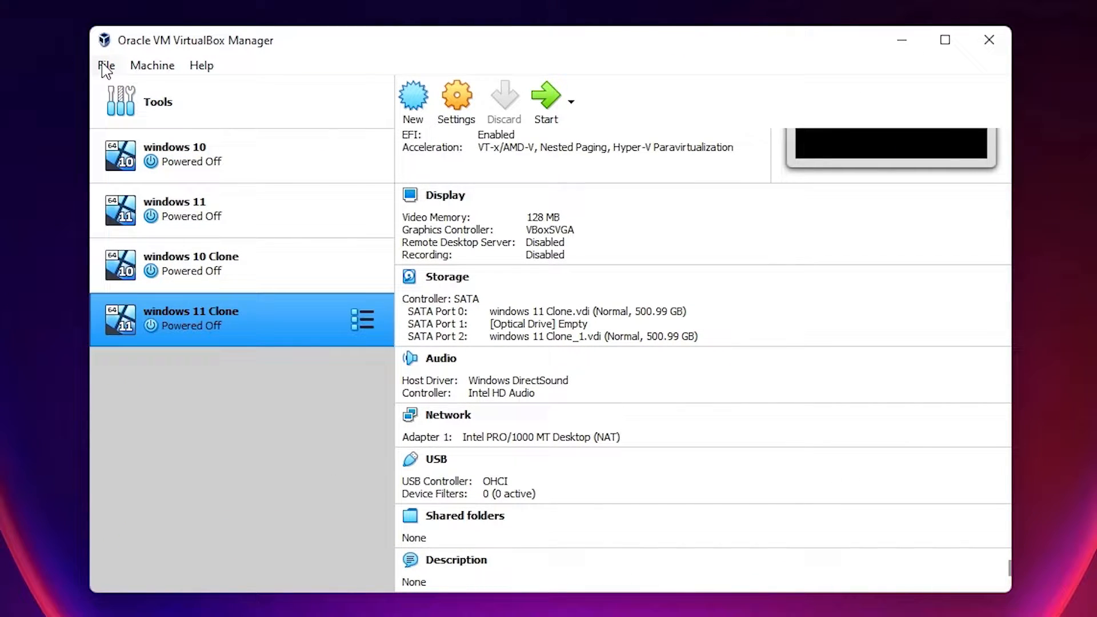
Open File > Preferences on the Extensions page, showing an empty extension packages list
click(106, 65)
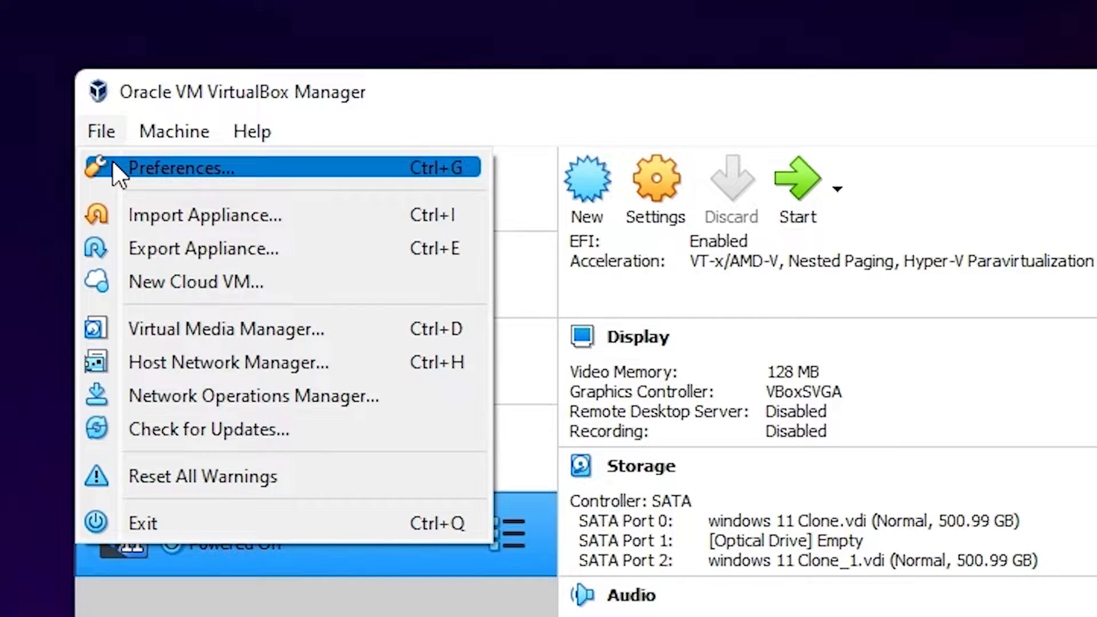
click(182, 168)
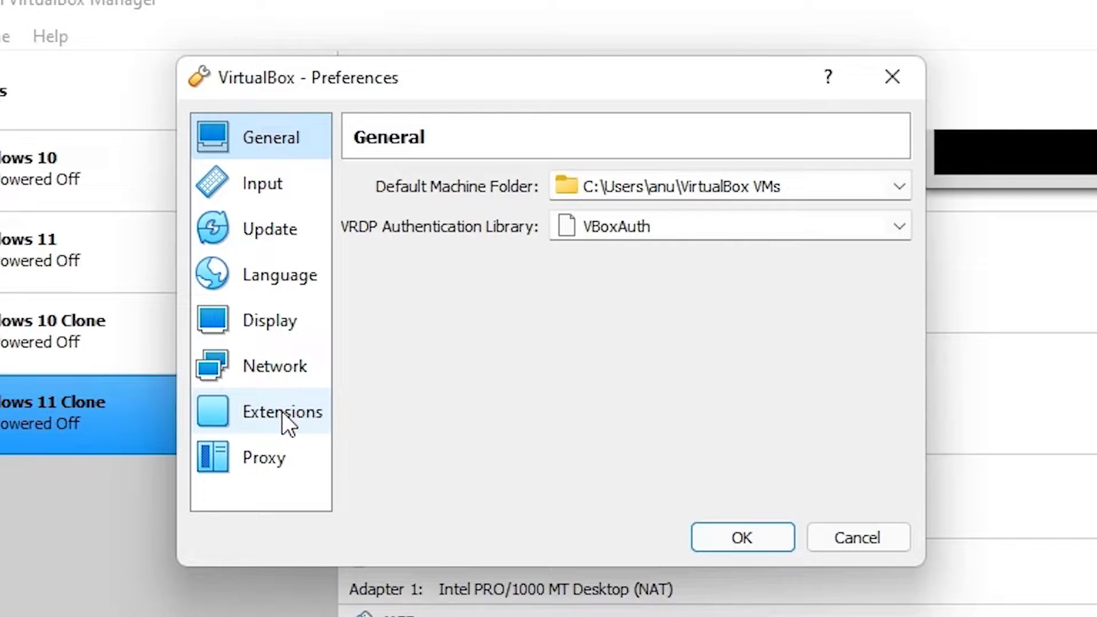
click(283, 411)
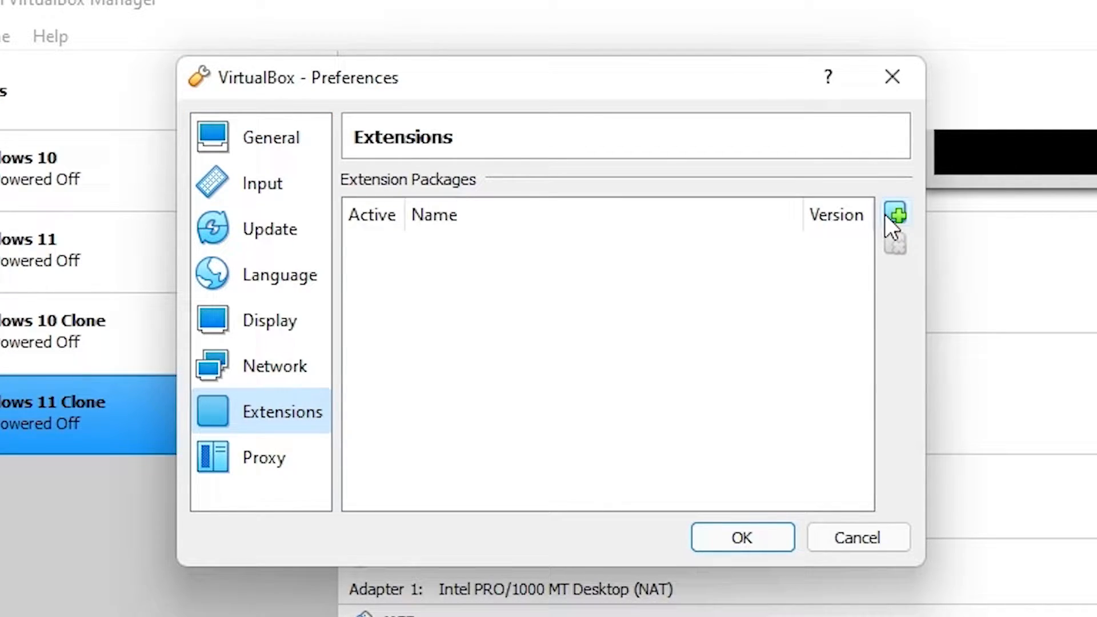
Install the downloaded Extension Pack 6.1.34r150636, accept its licence, and close Preferences
click(895, 215)
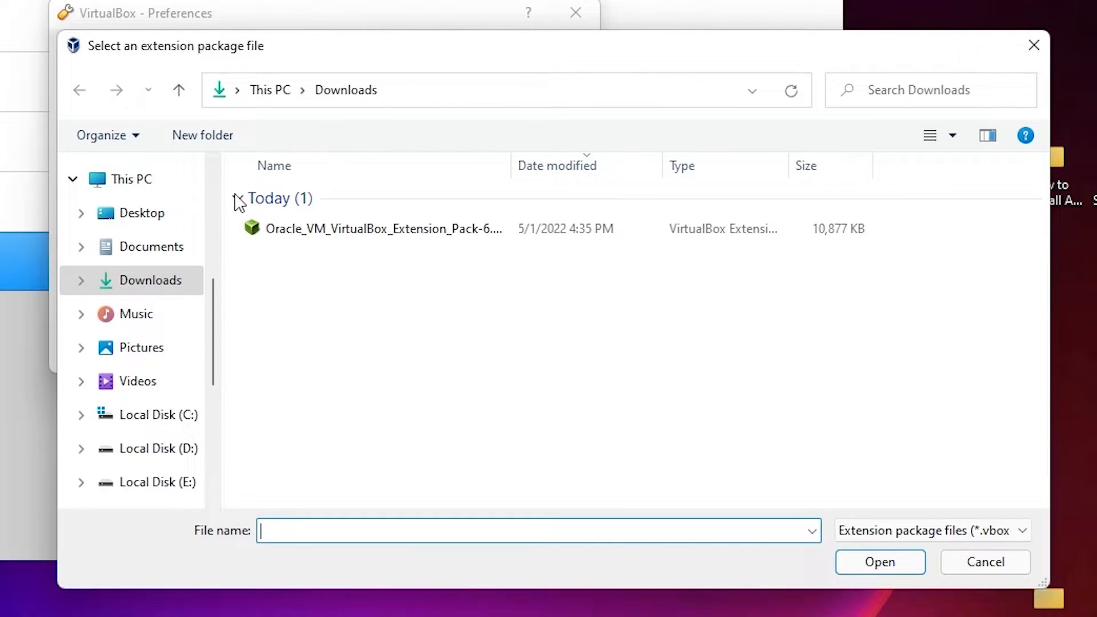
click(147, 280)
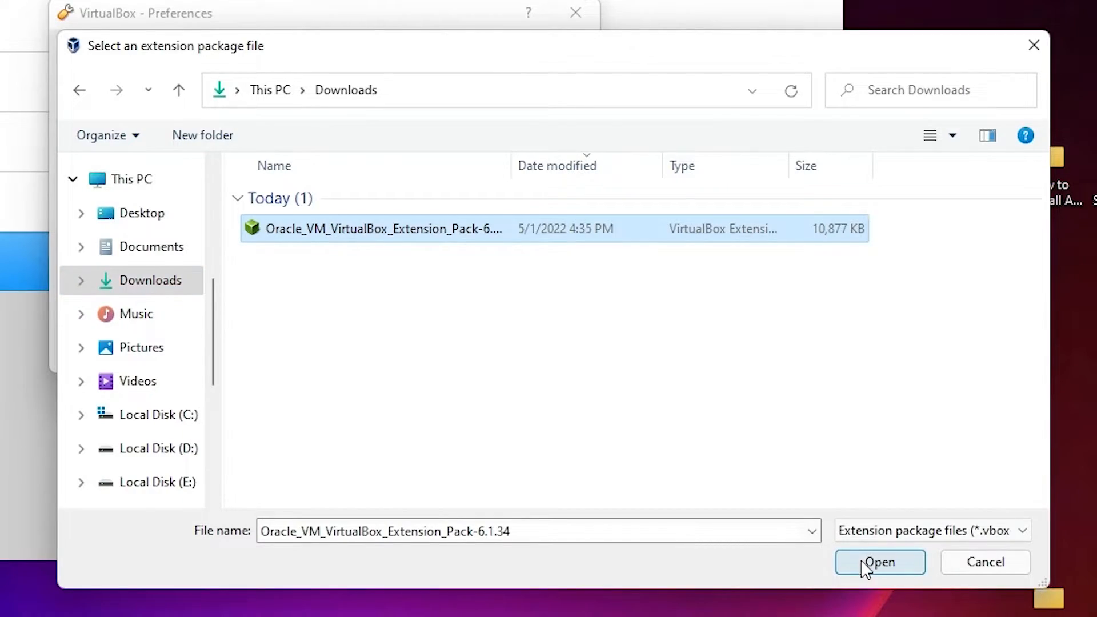
click(879, 562)
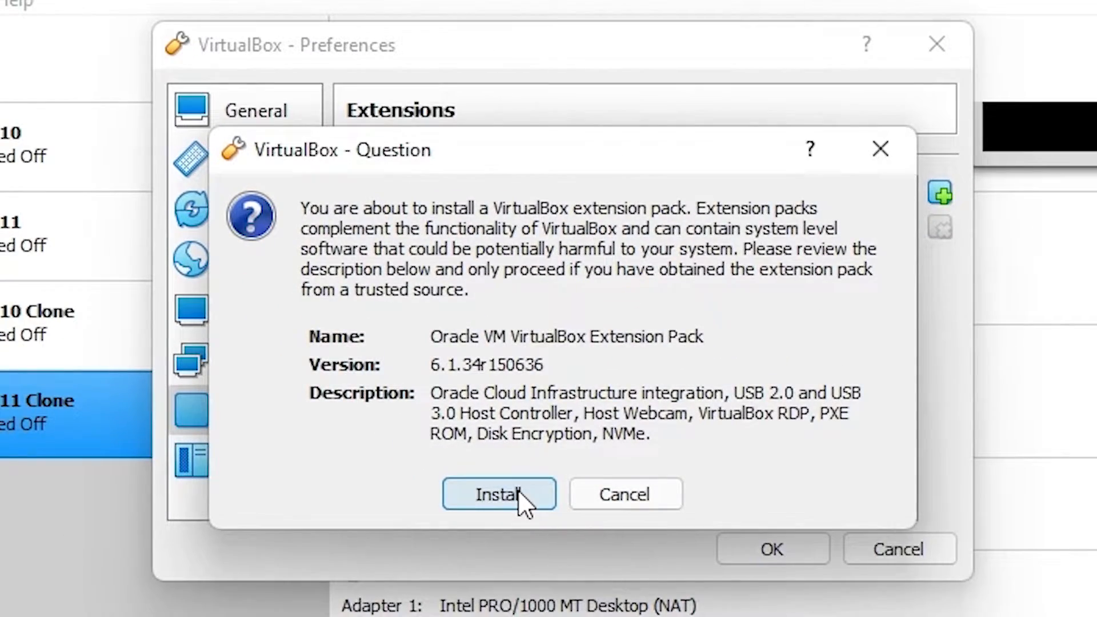
click(498, 493)
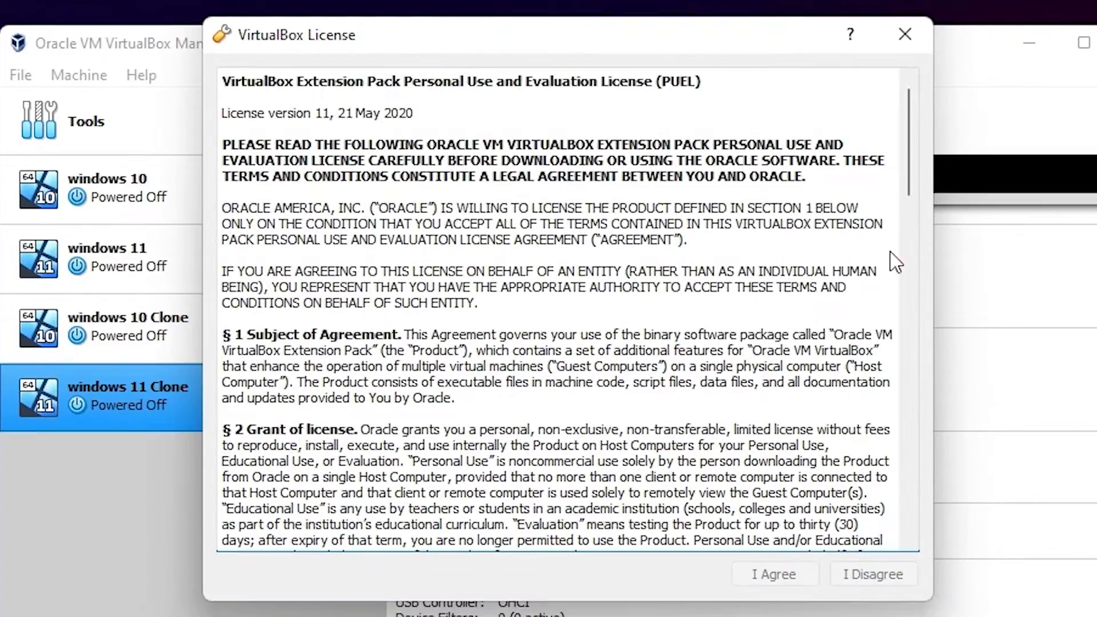
scroll(down, 3)
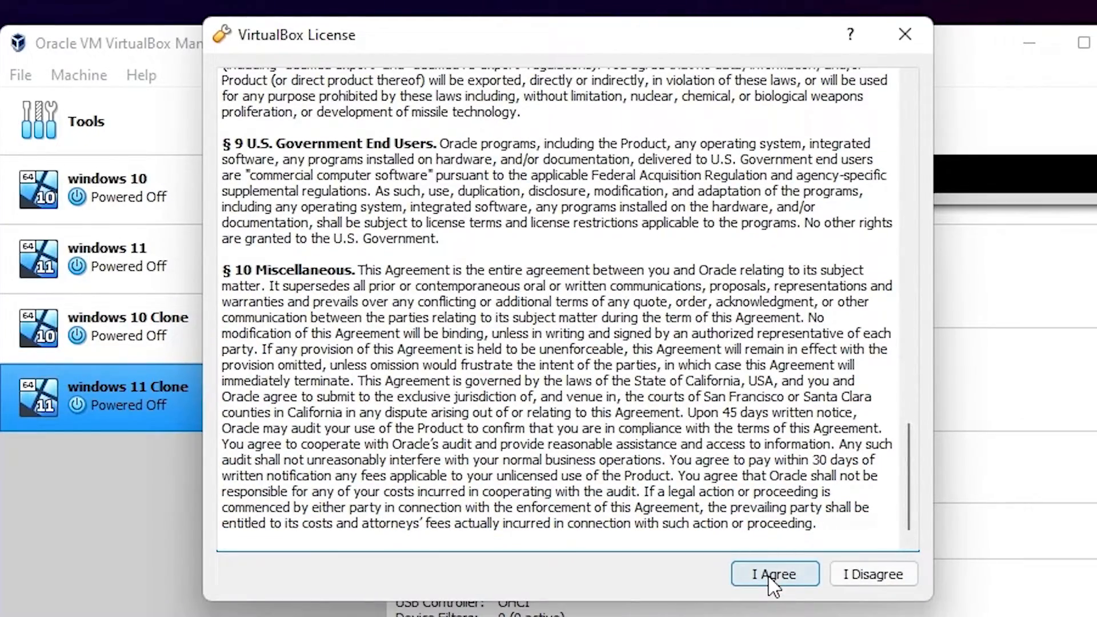
click(773, 573)
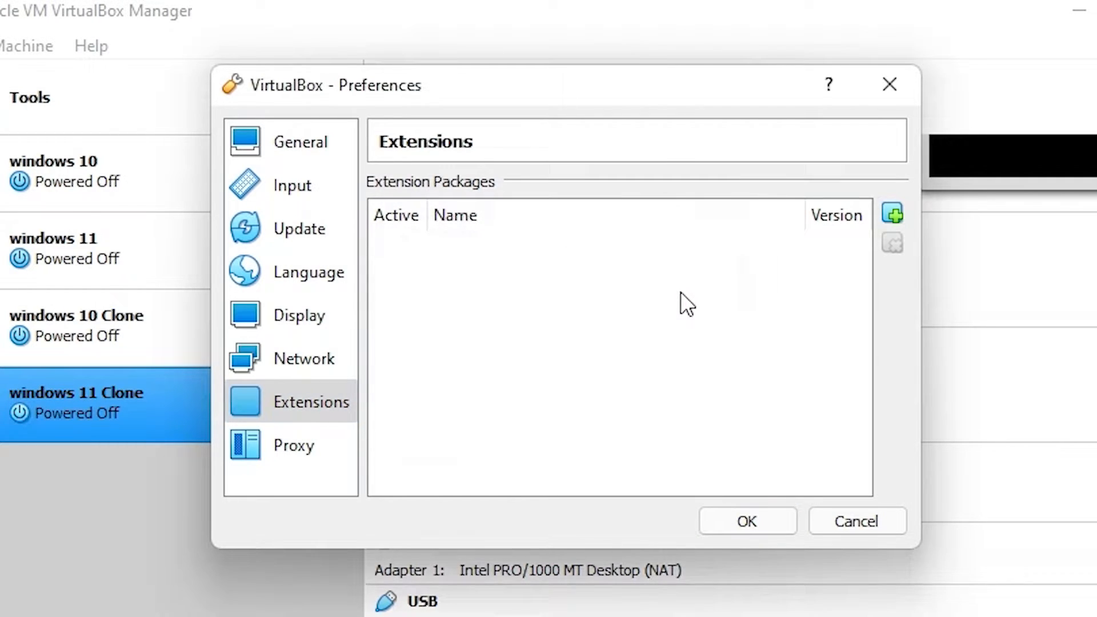
click(892, 213)
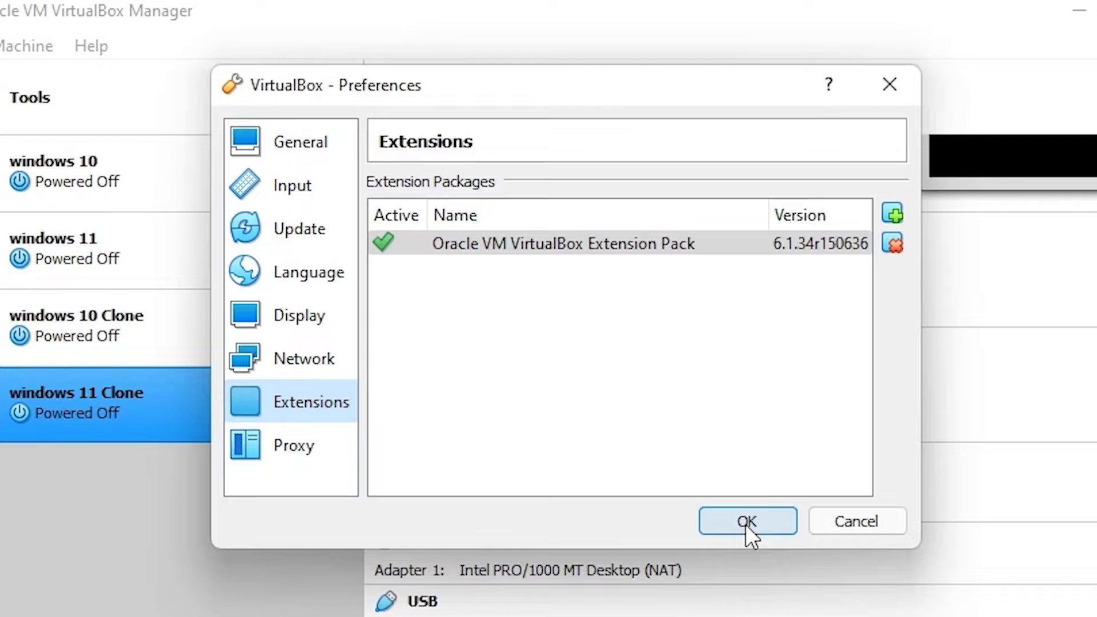
click(747, 521)
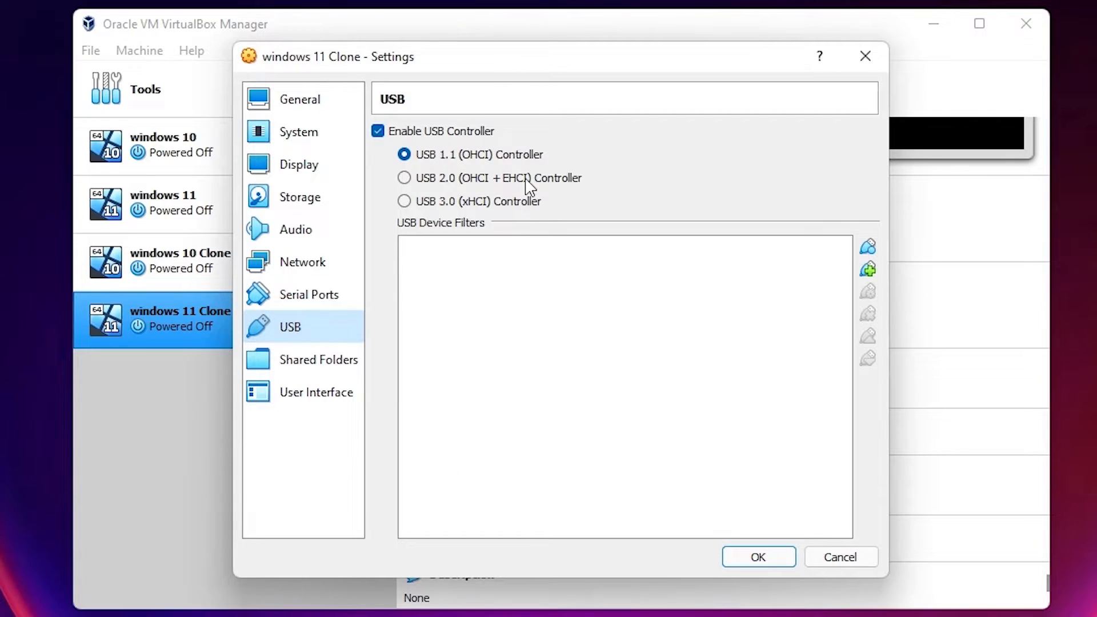
mouse_move(481, 212)
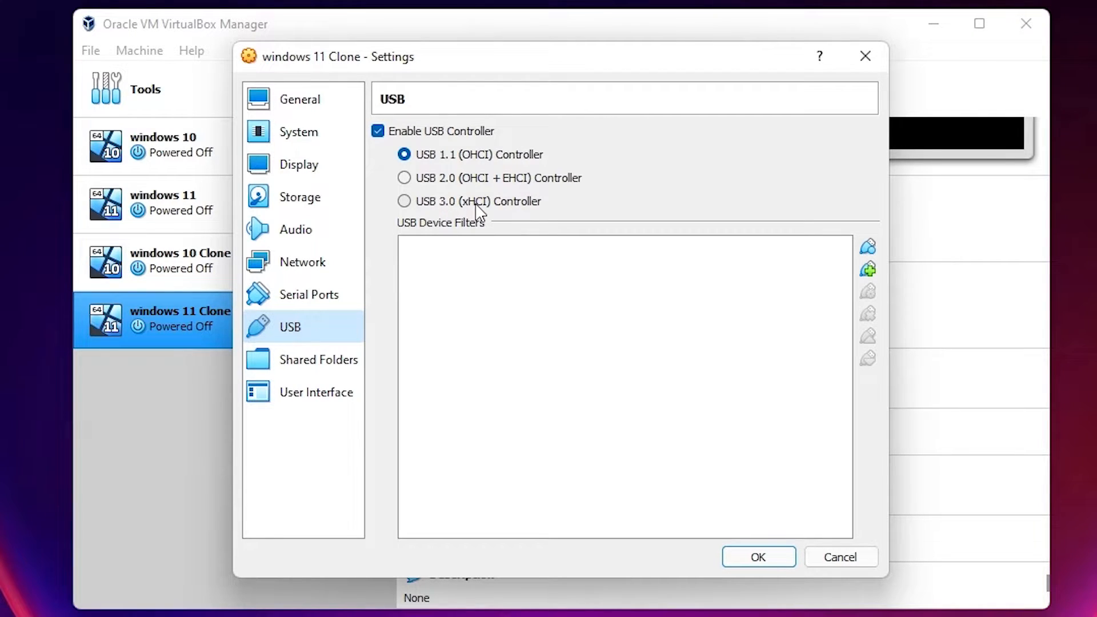
Set windows 11 Clone to the USB 3.0 (xHCI) controller with a Sony Storage Media filter
click(405, 201)
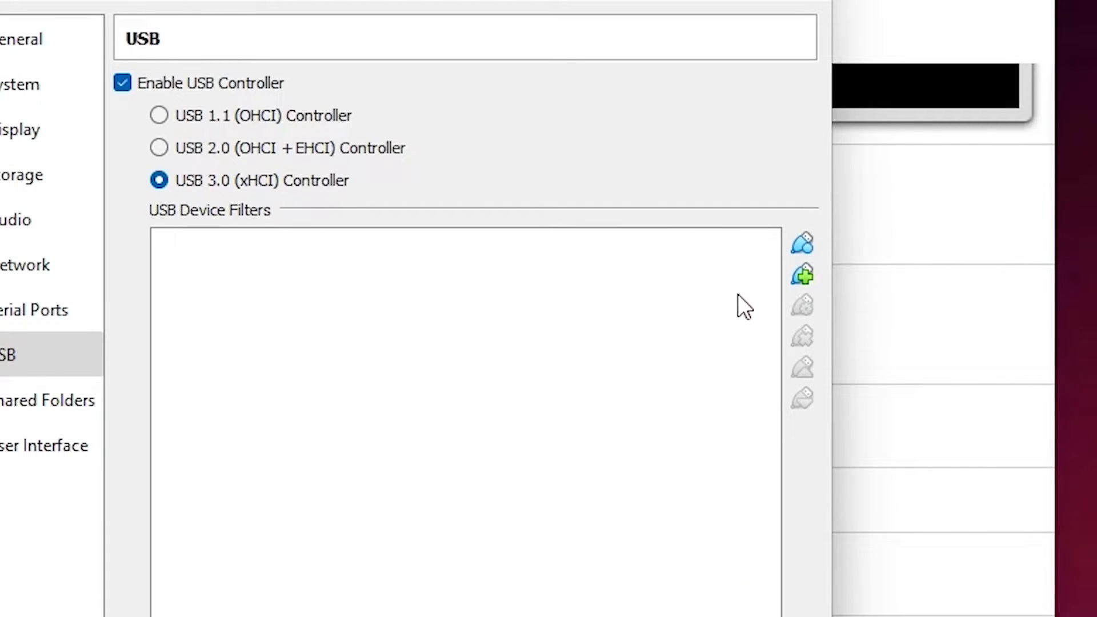
click(802, 274)
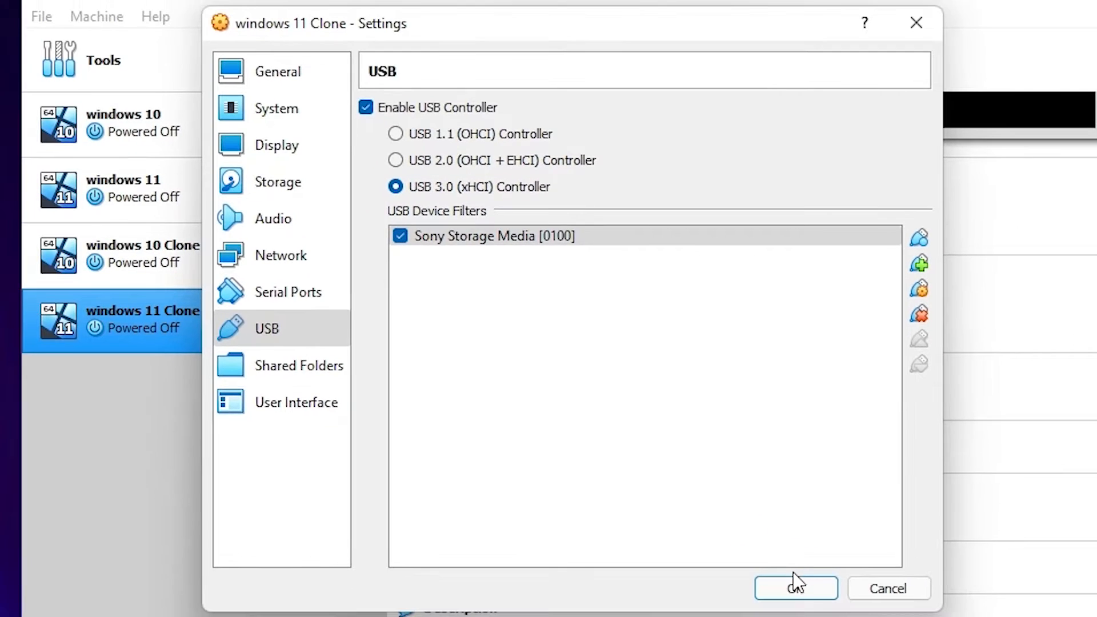
click(795, 587)
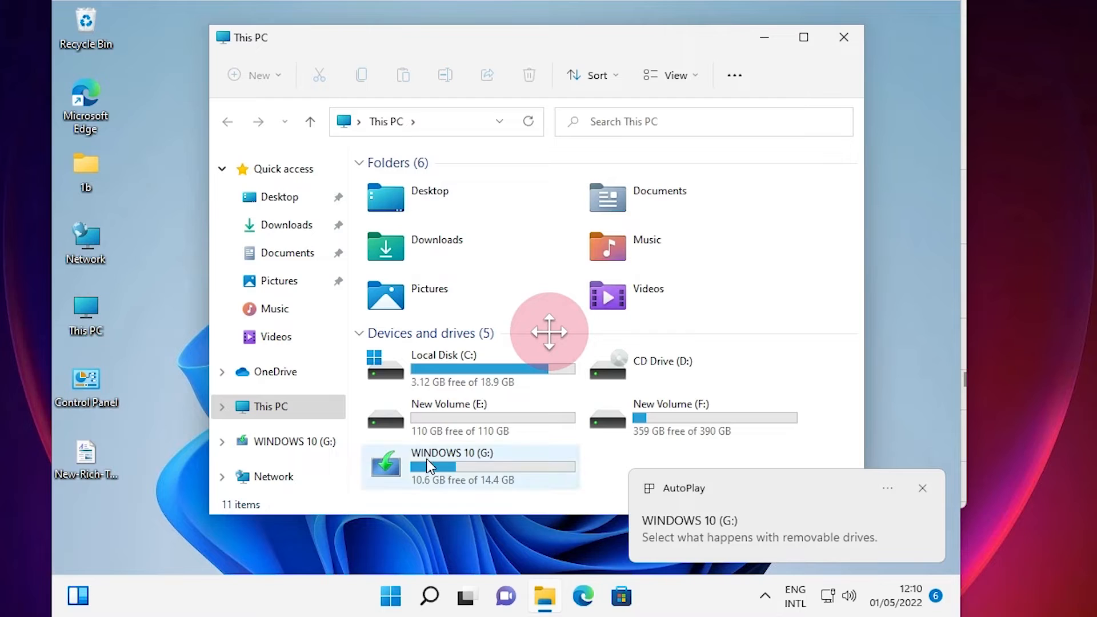
mouse_move(455, 496)
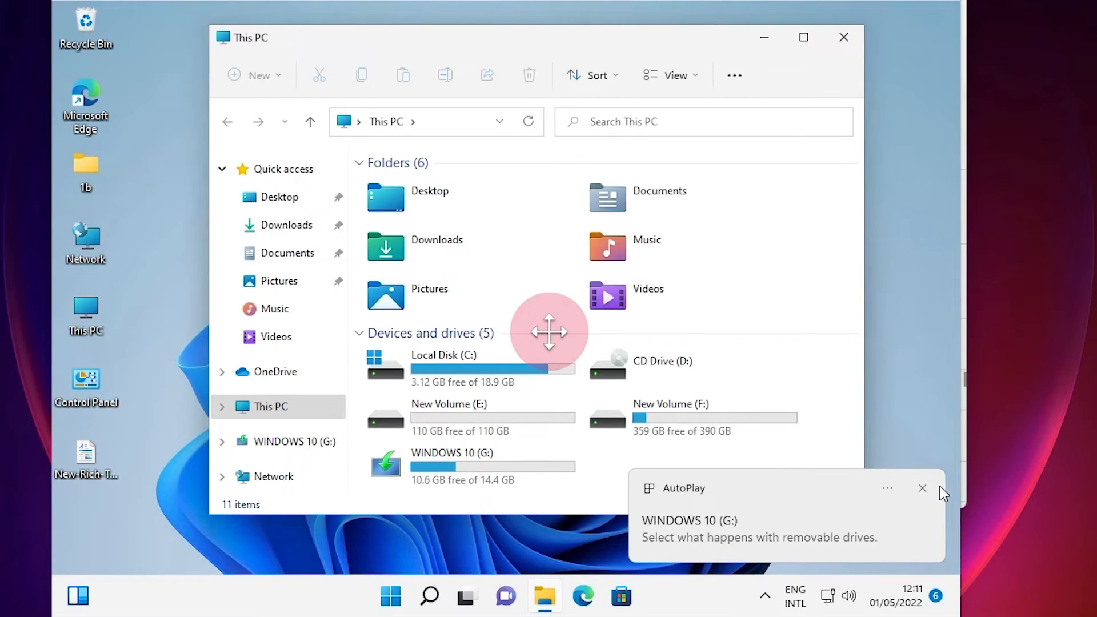
Dismiss the AutoPlay notice for the WINDOWS 10 (G:) drive in the guest
click(922, 487)
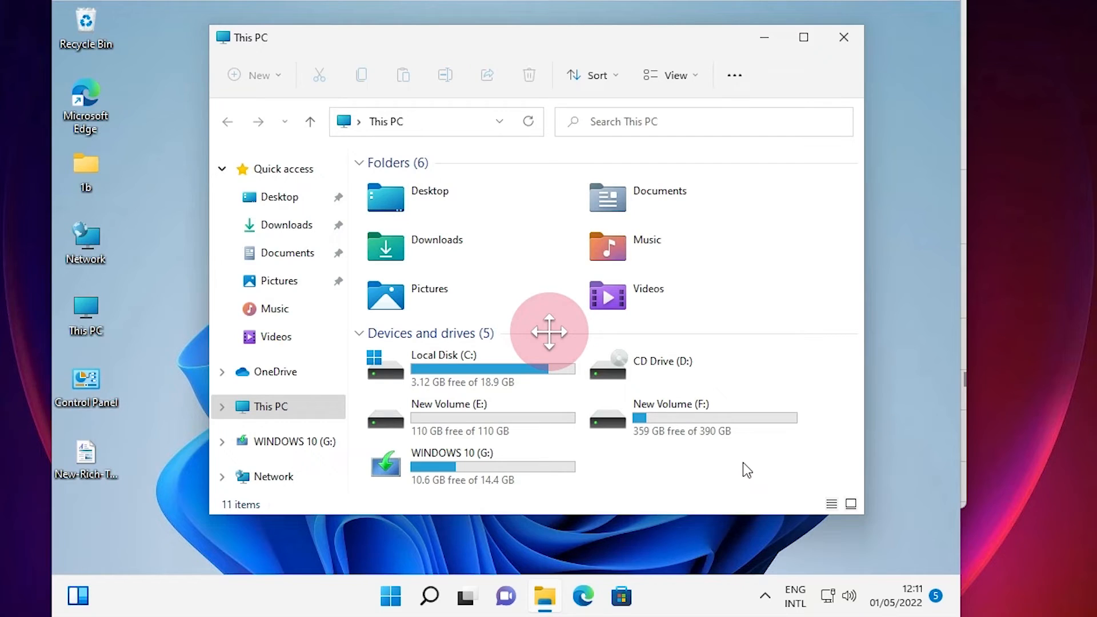